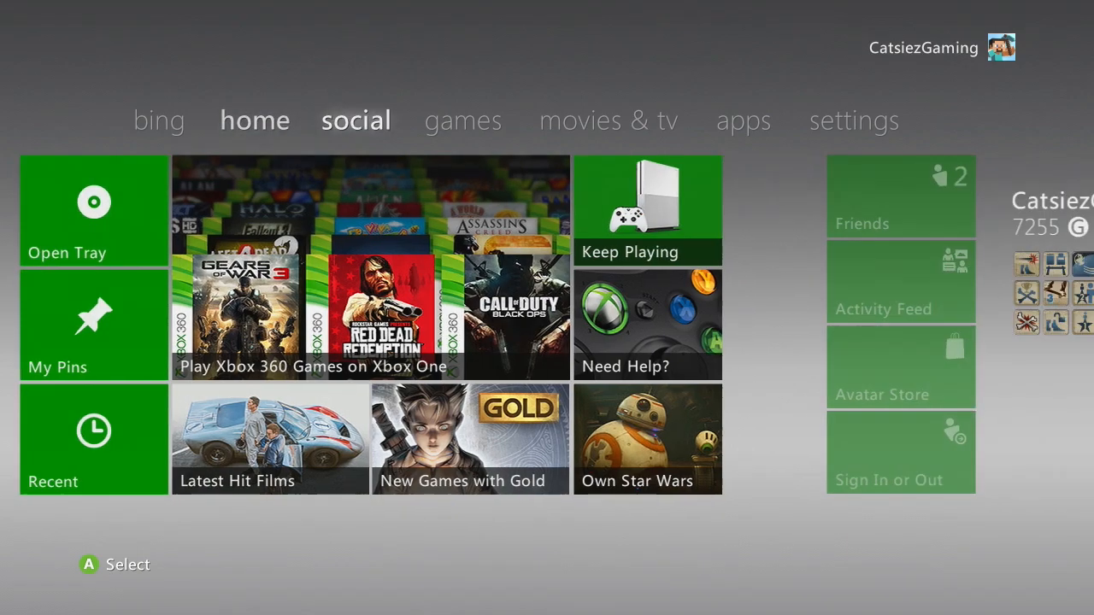
Step: Browse hard drive storage under Games and Apps to the 1.3 GB Minecraft Title Update
click(854, 119)
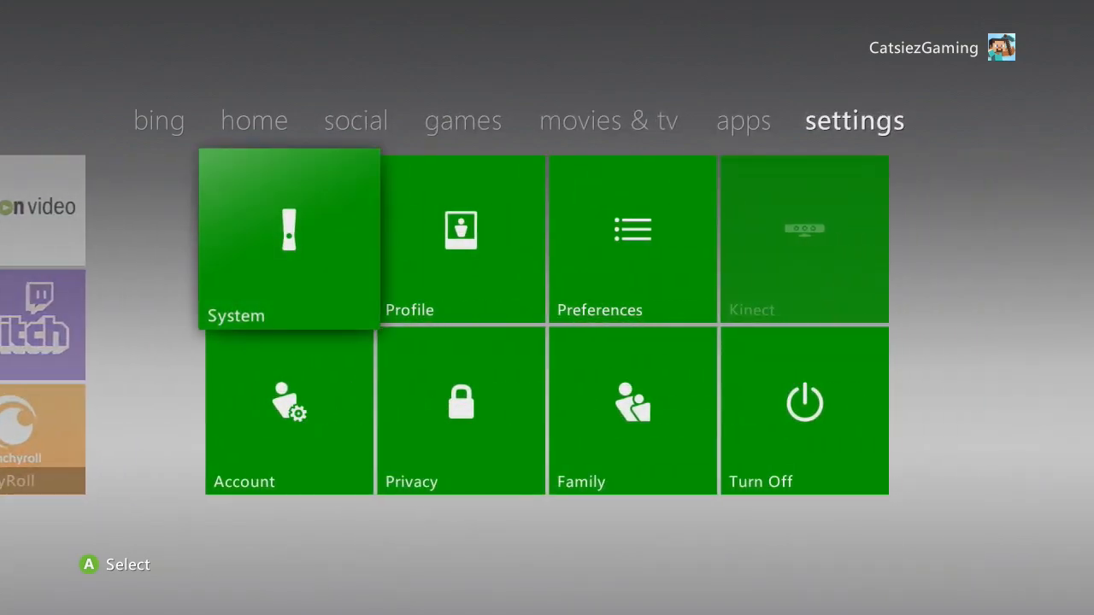
click(288, 240)
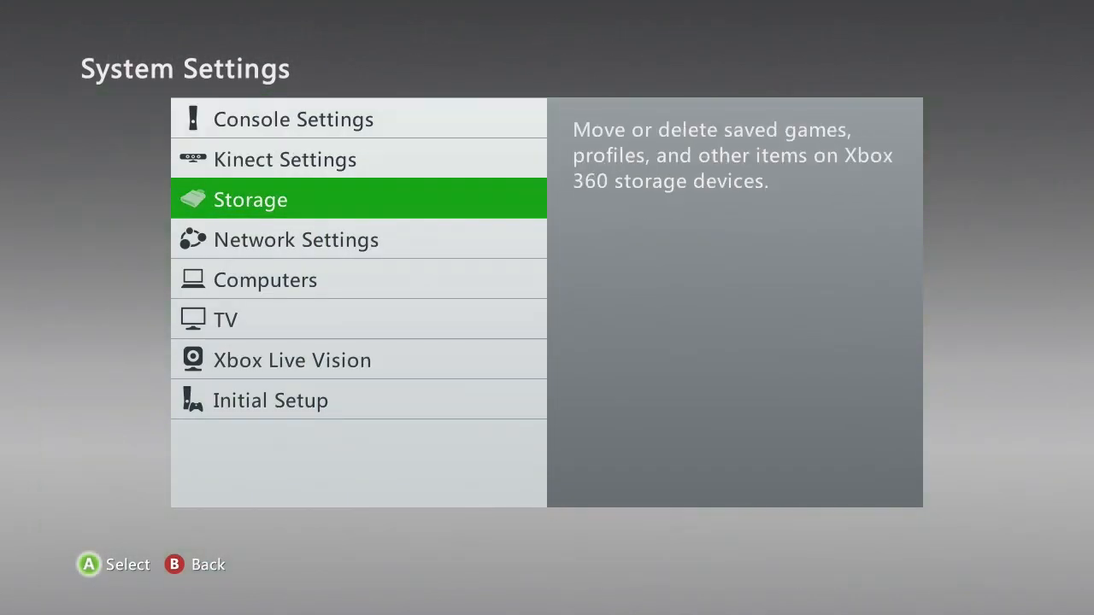
click(251, 199)
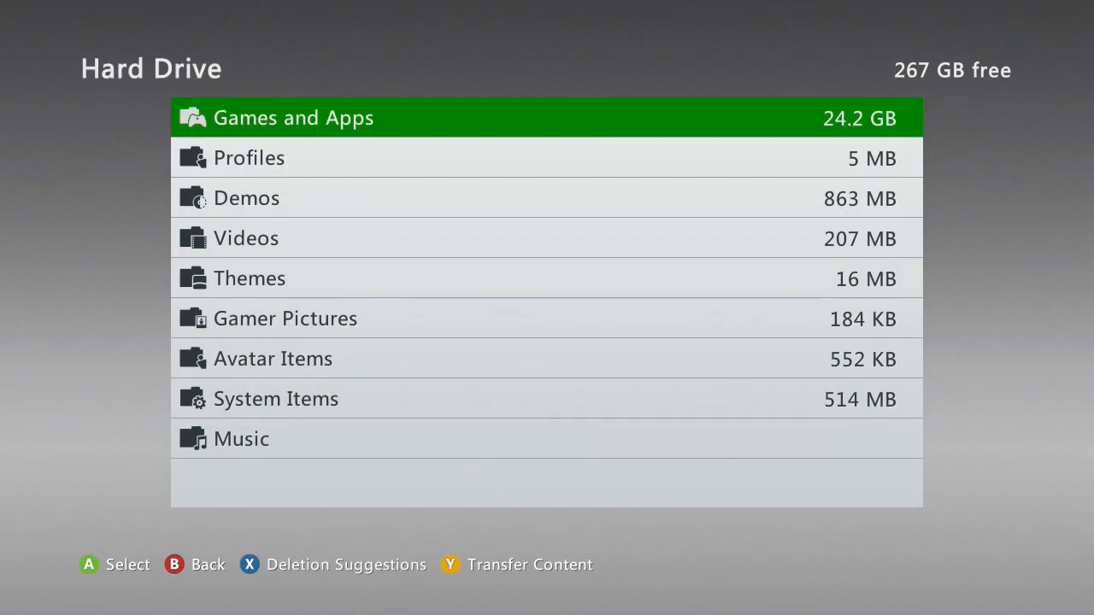
click(294, 117)
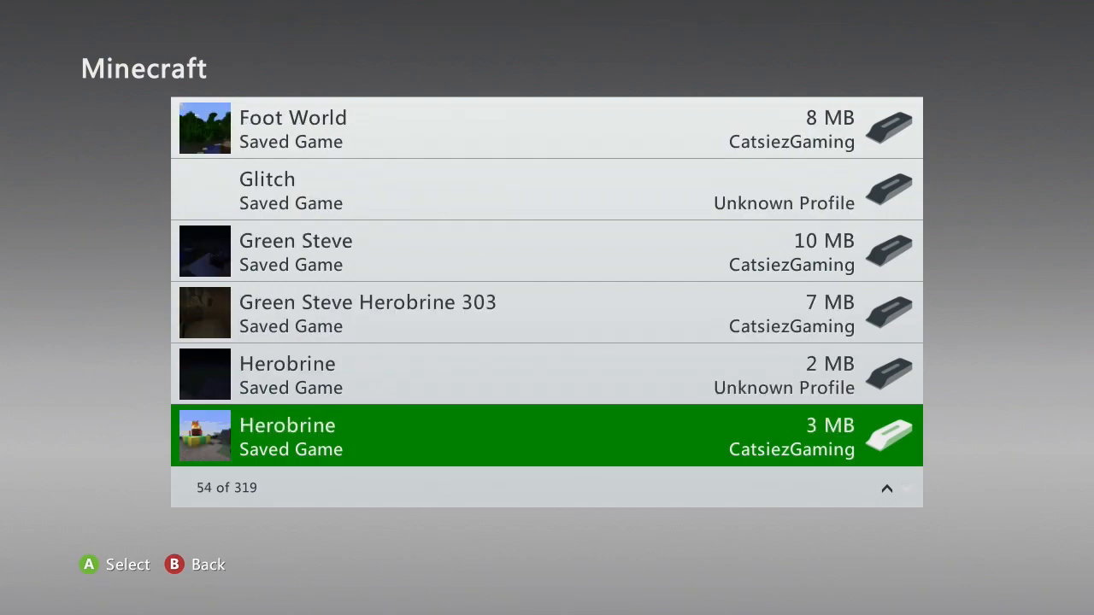
scroll(down, 3)
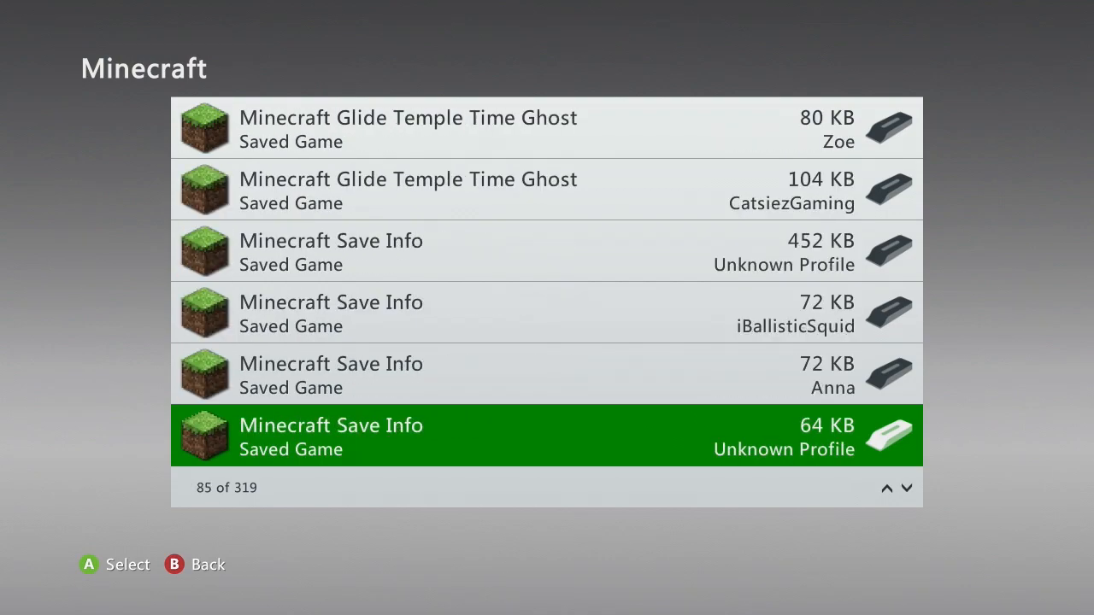
scroll(down, 3)
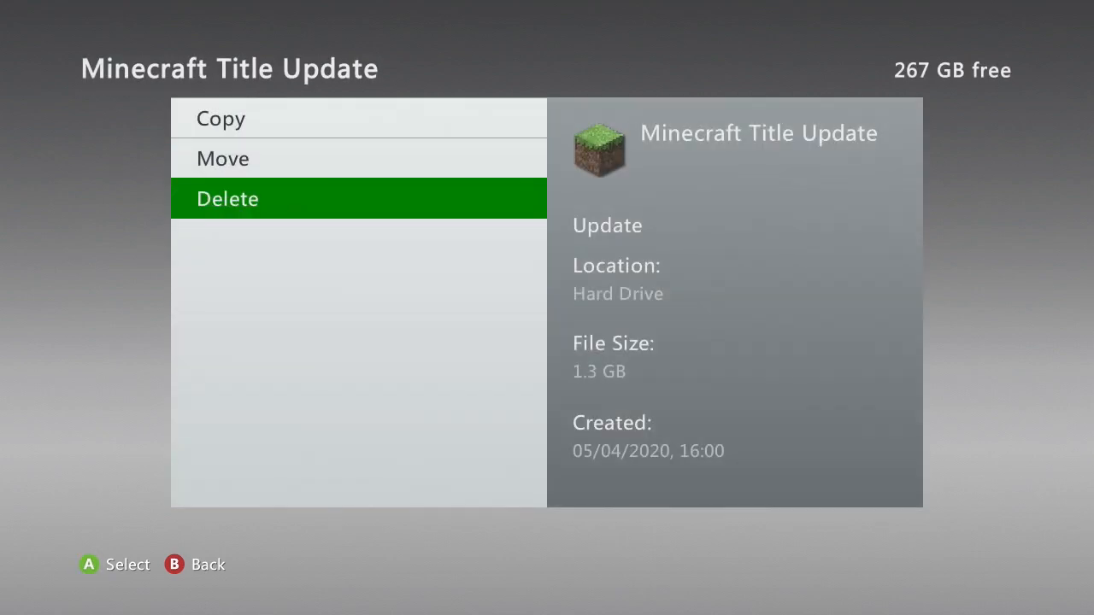
Step: Delete the Minecraft Title Update and confirm 318 Minecraft items remain
click(228, 198)
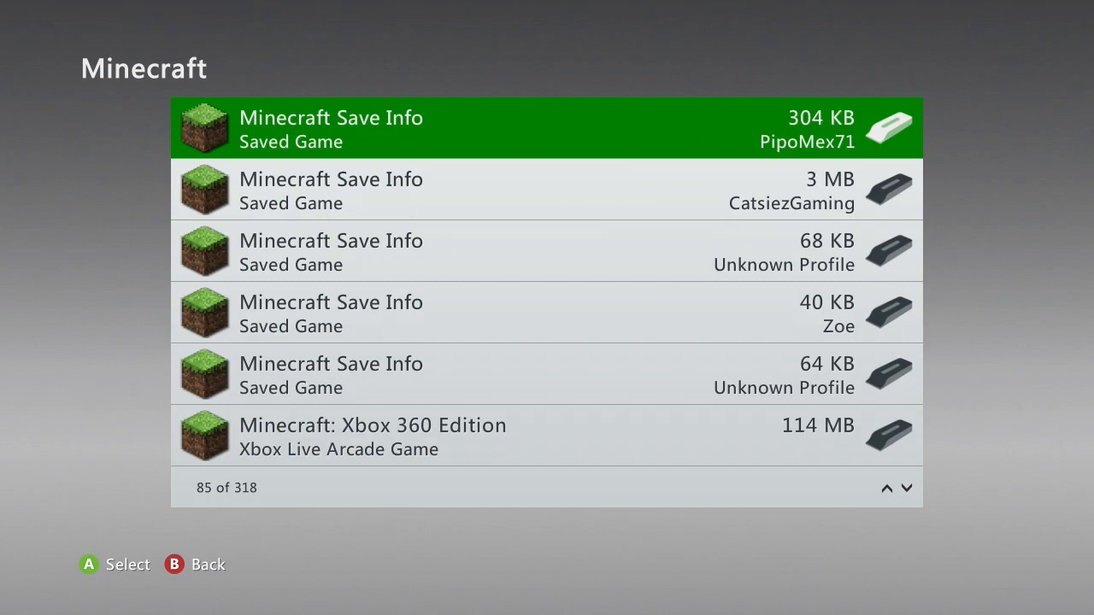
scroll(down, 3)
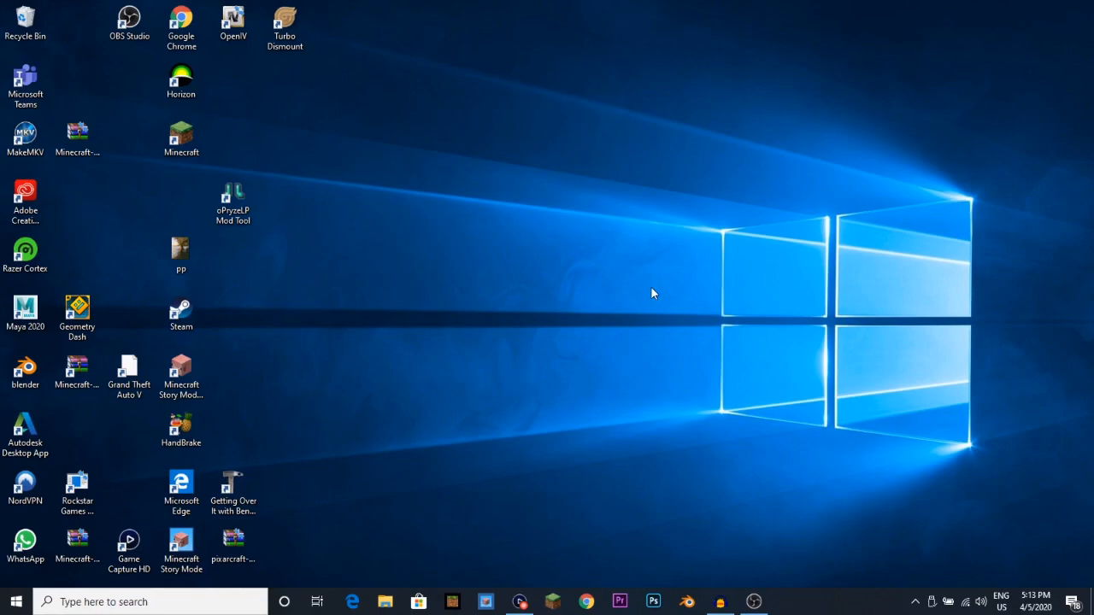
mouse_move(587, 129)
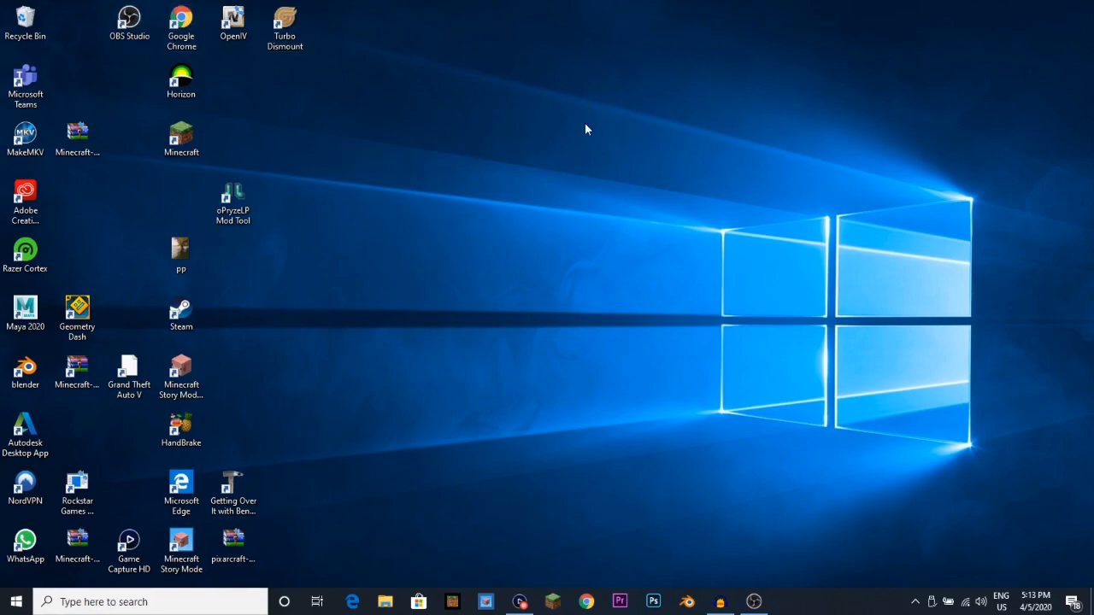
mouse_move(291, 84)
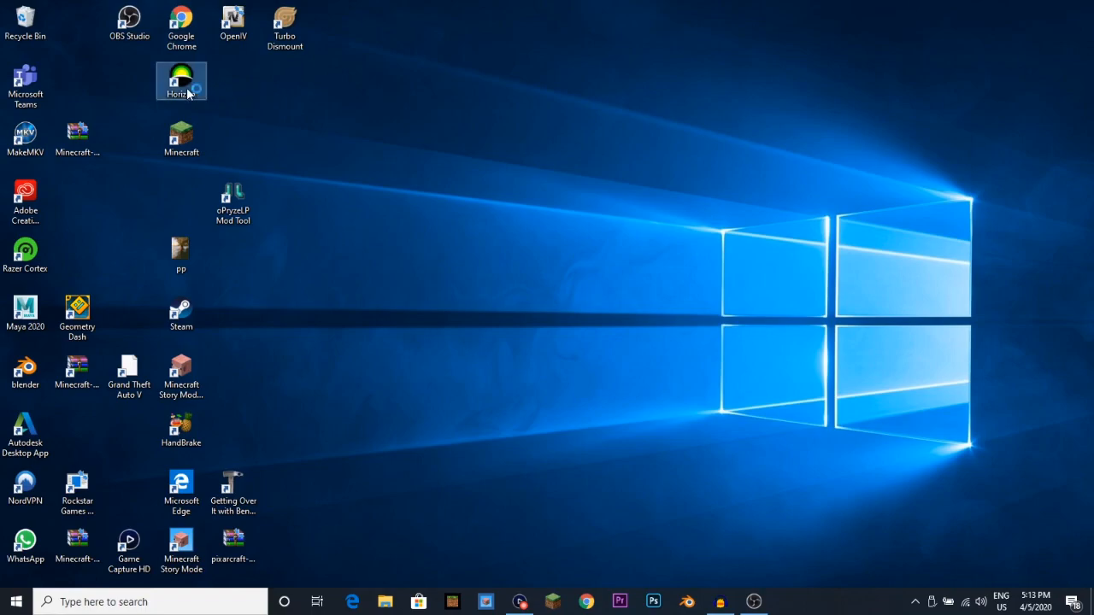
mouse_move(182, 81)
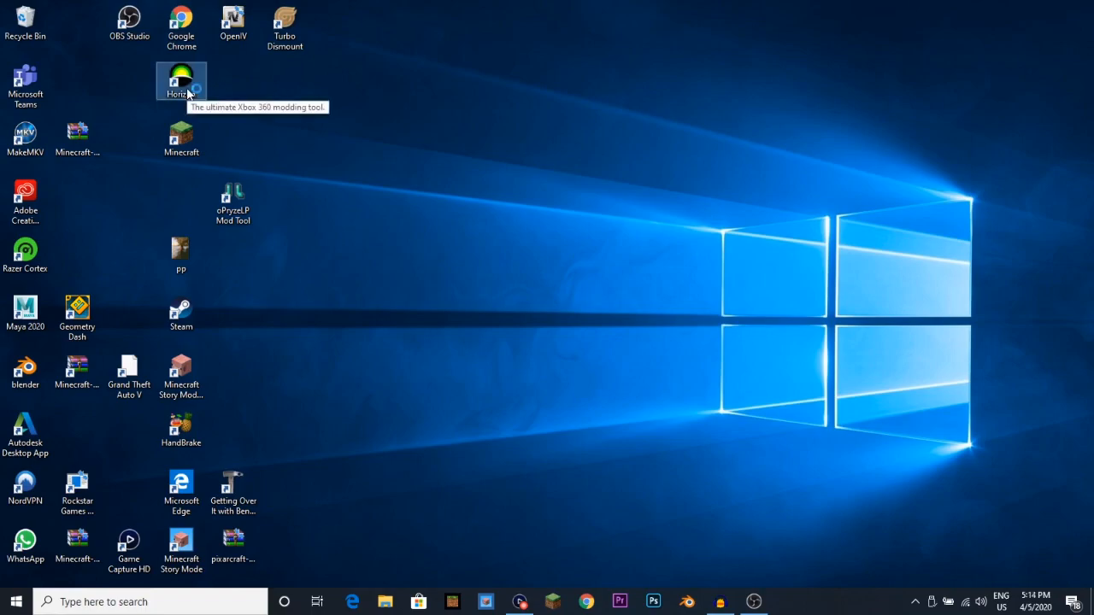
Step: Launch Horizon from the desktop shortcut so it loads the USB flash drive
double_click(180, 80)
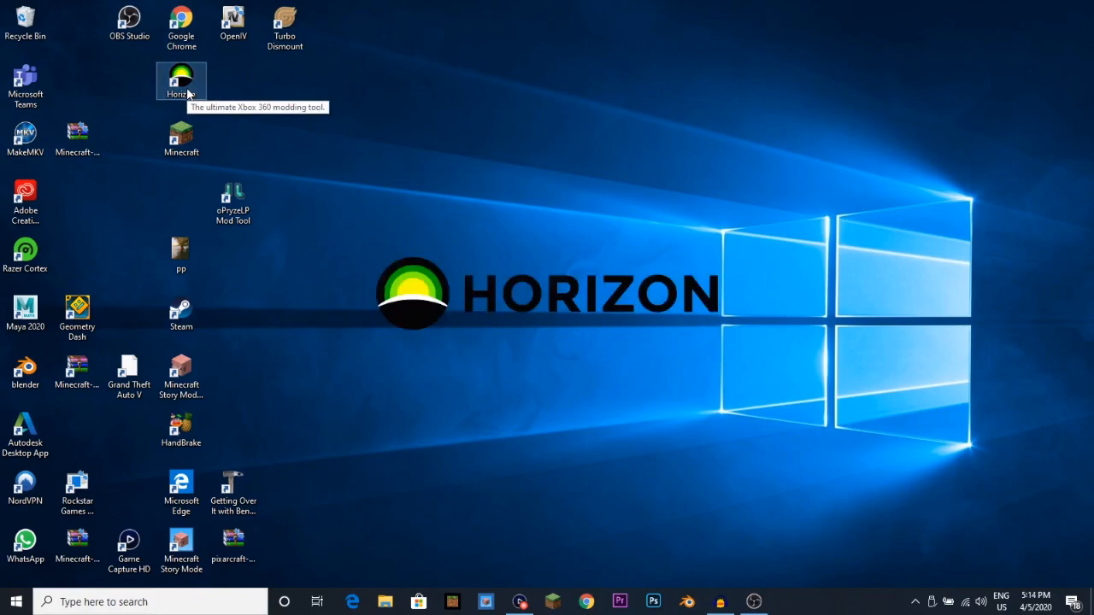
double_click(181, 80)
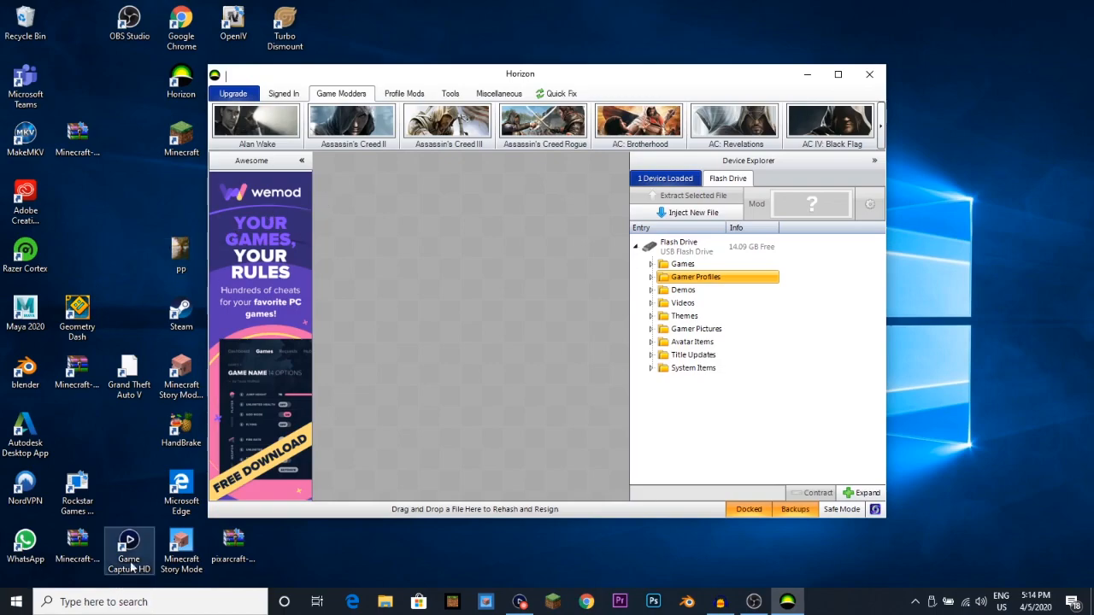
mouse_move(375, 565)
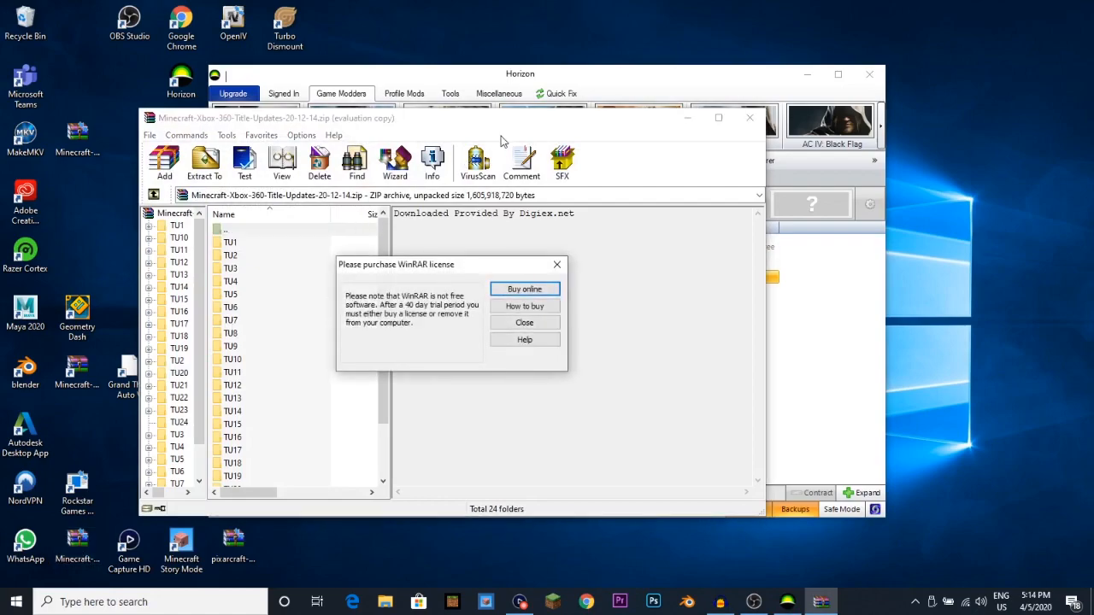
Step: Dismiss the WinRAR license reminder and open the TU24 folder in the title updates archive
click(525, 322)
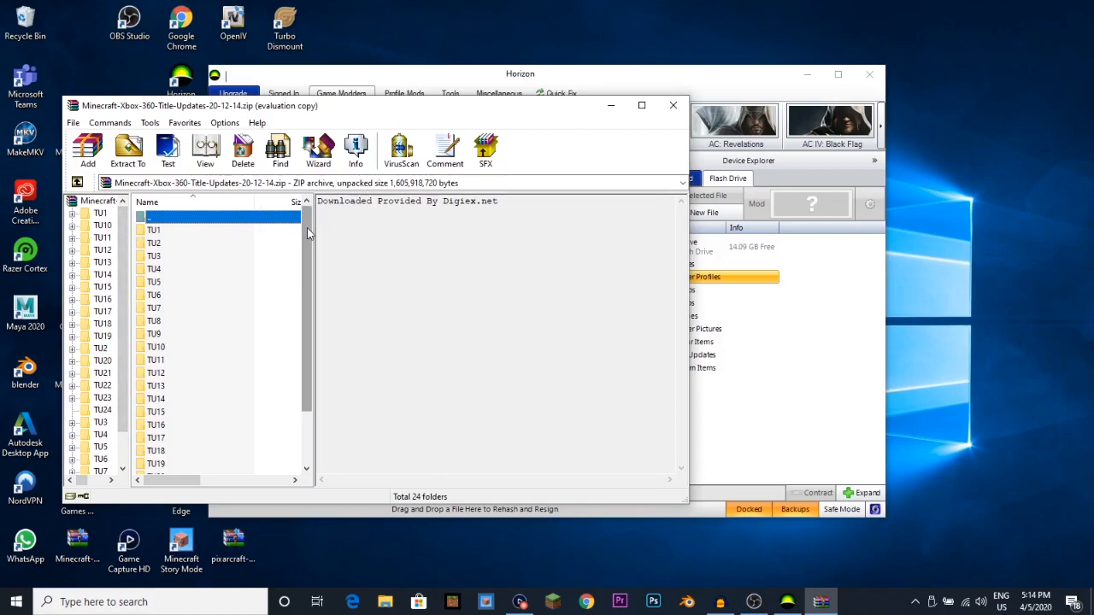
scroll(down, 3)
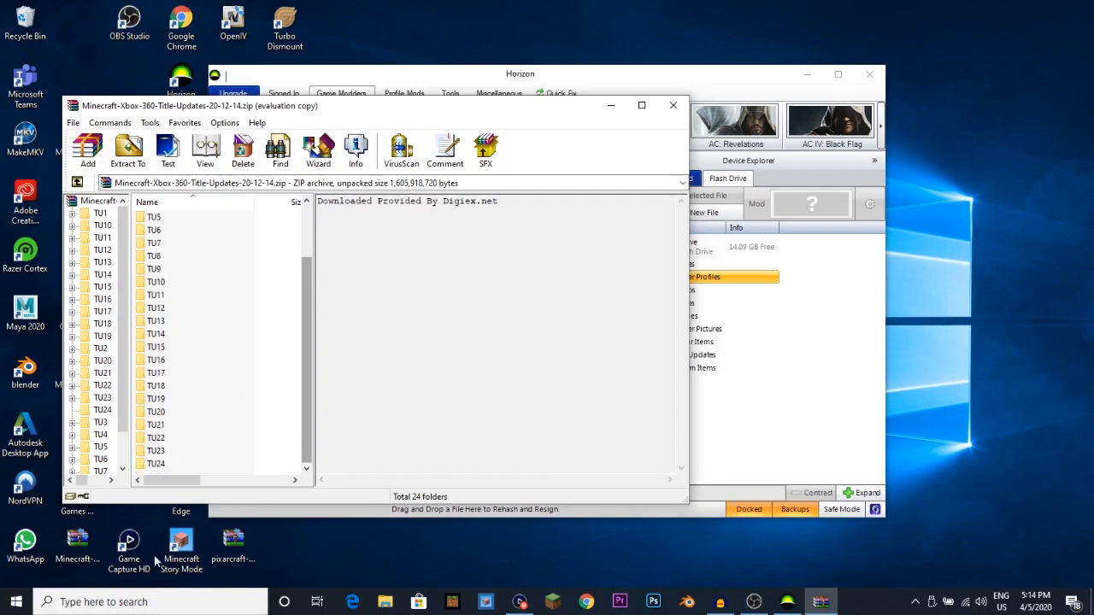
click(155, 463)
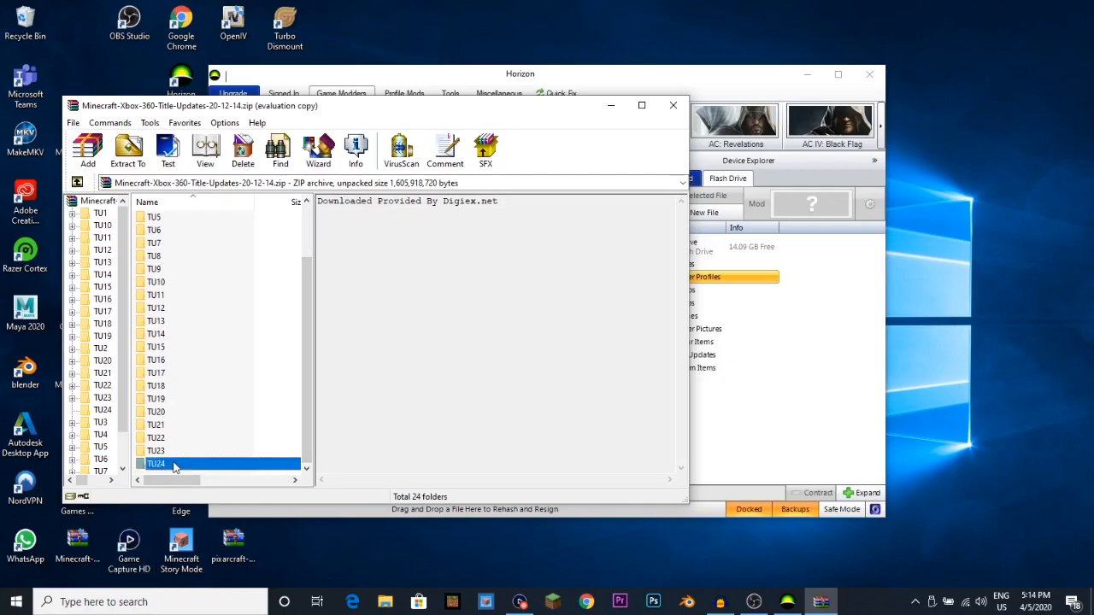
double_click(155, 465)
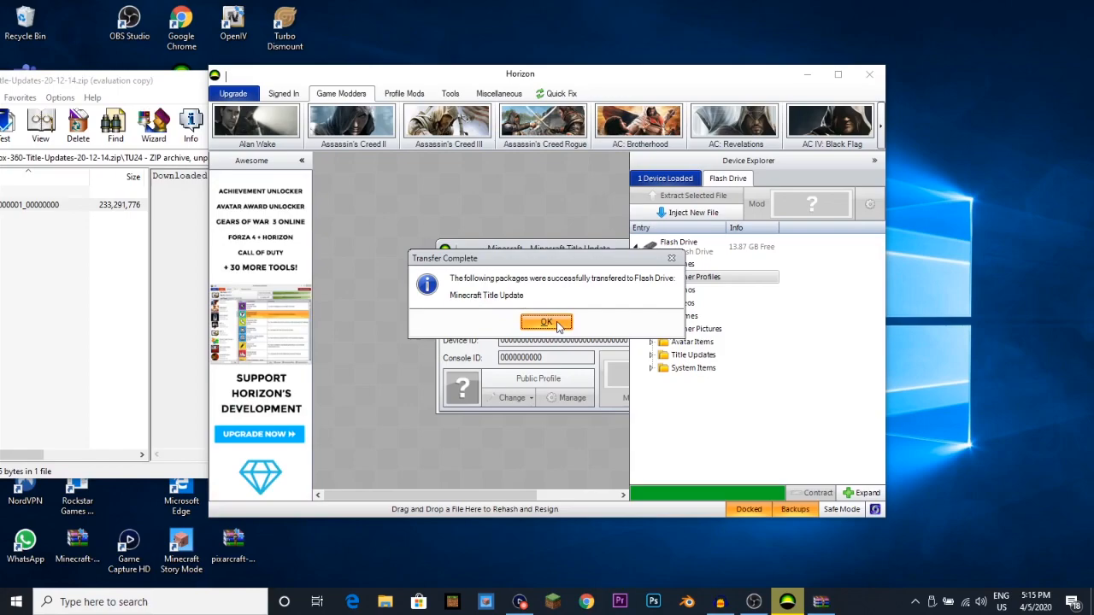
Step: Acknowledge Horizon's Transfer Complete message, then close Horizon and the TU24 archive window
click(547, 321)
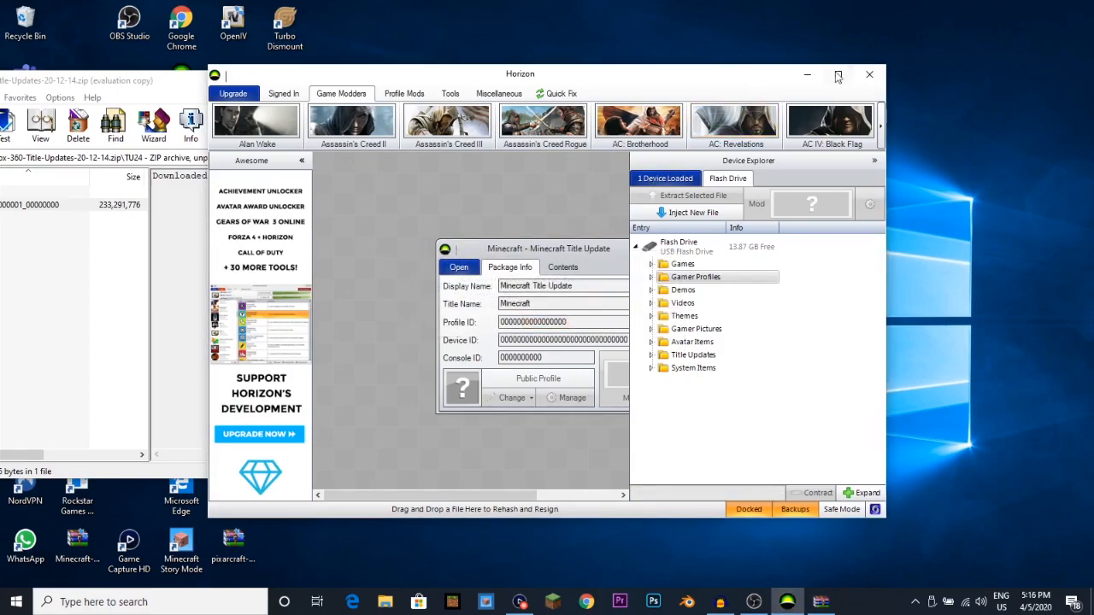
mouse_move(869, 75)
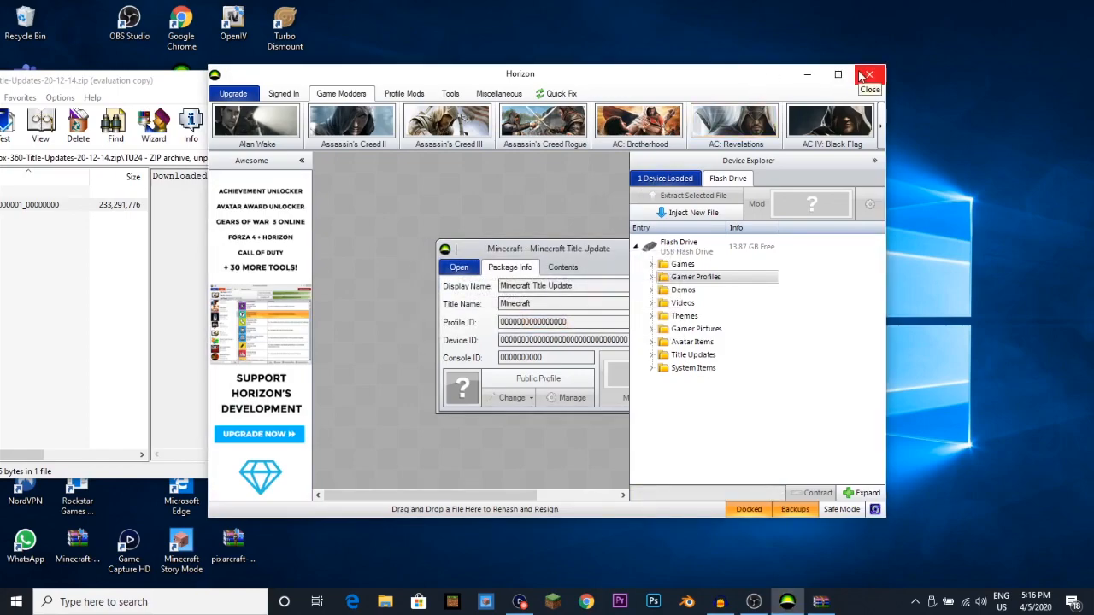
click(867, 76)
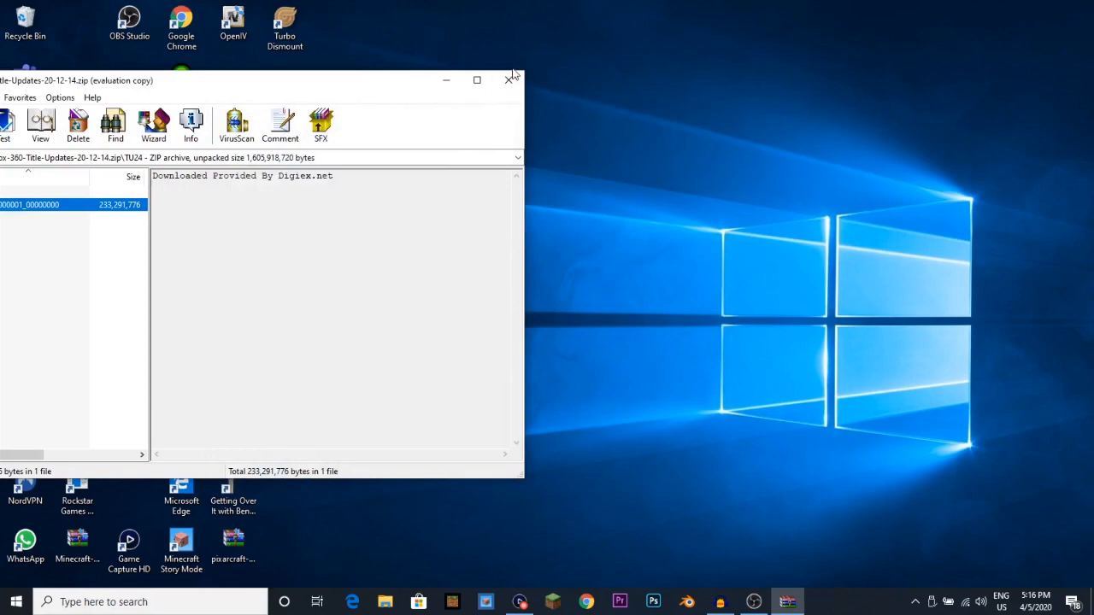
click(510, 79)
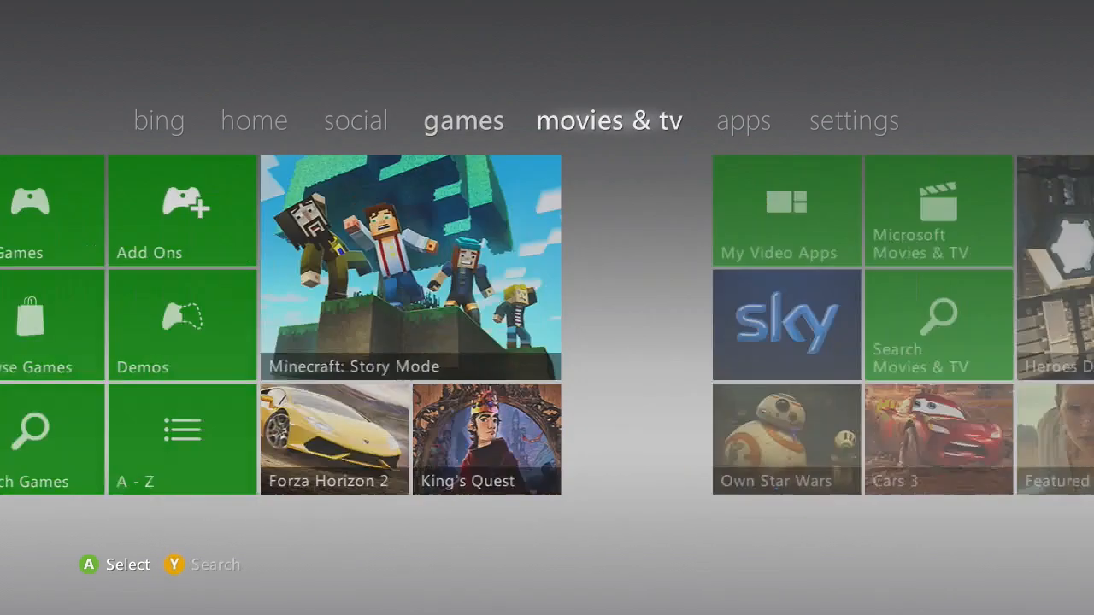
Step: Start moving the 223 MB Minecraft Title Update off the USB memory unit
click(853, 121)
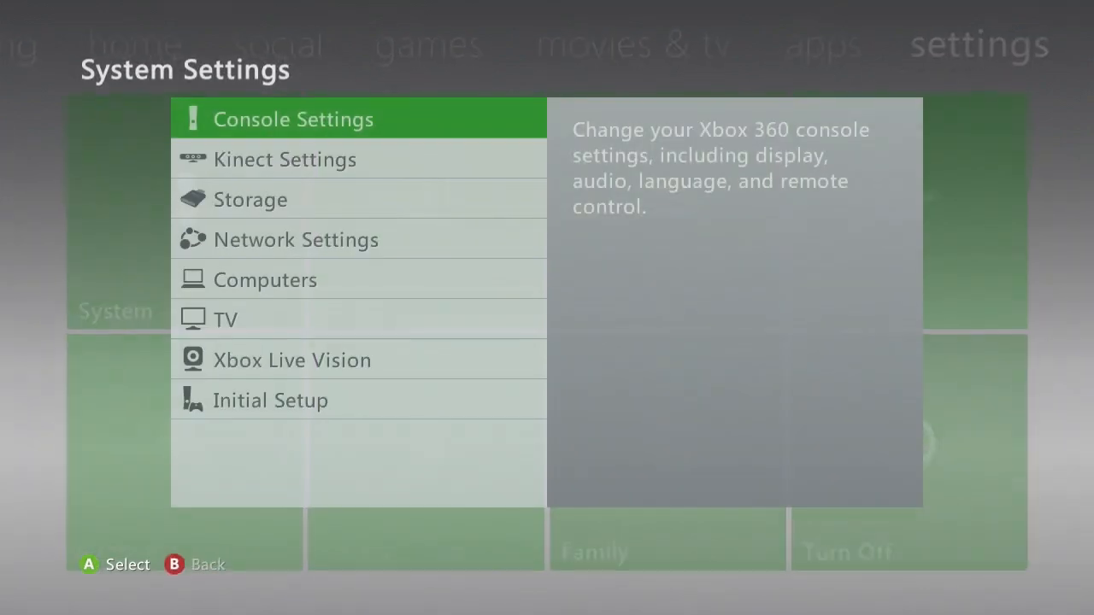
click(249, 199)
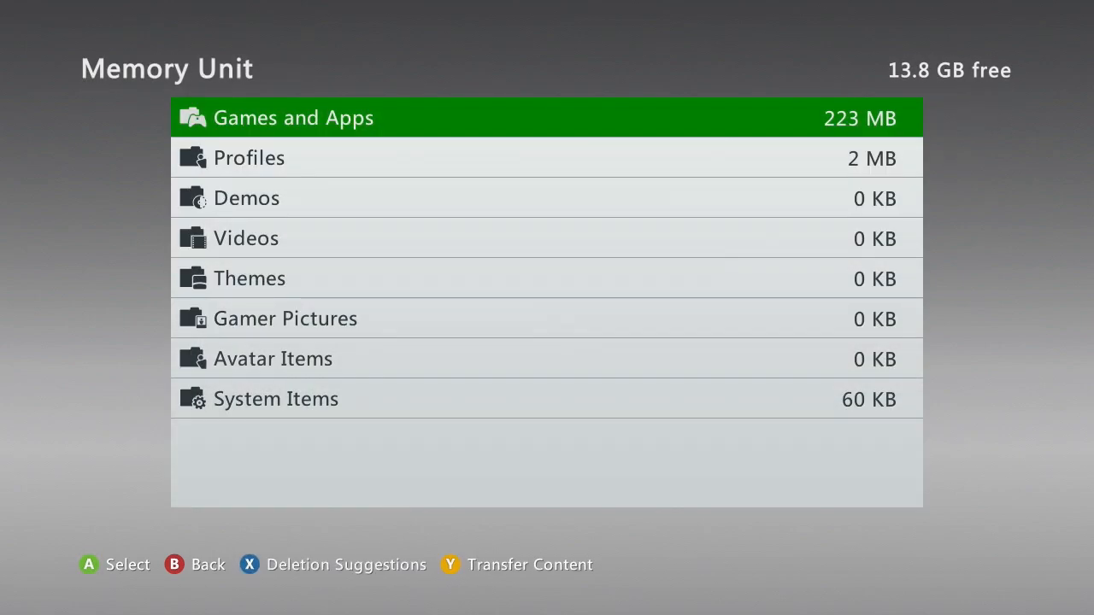
click(293, 117)
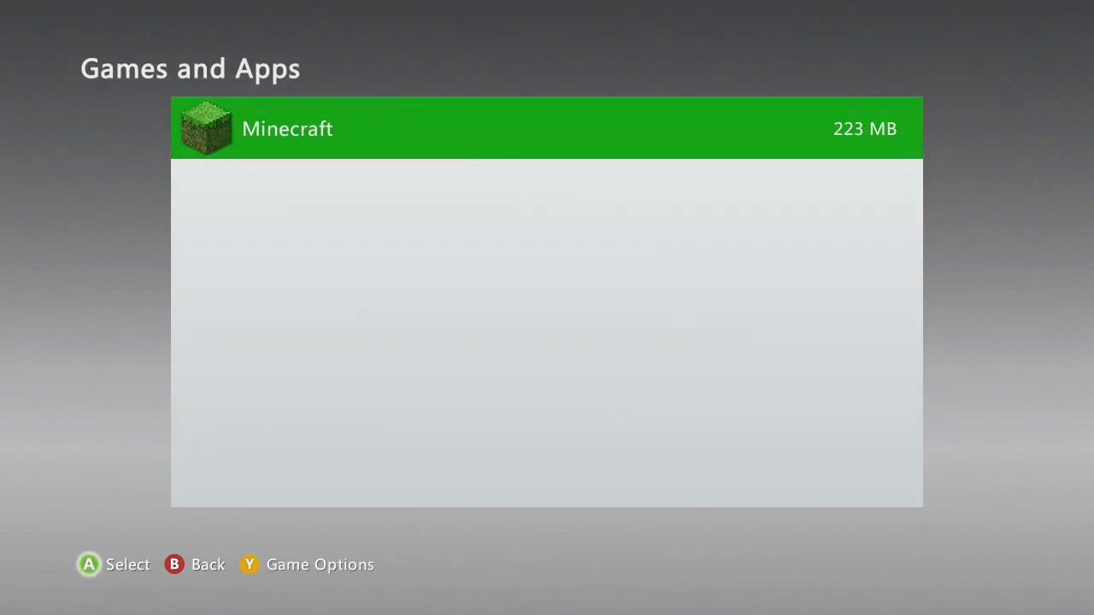
click(287, 128)
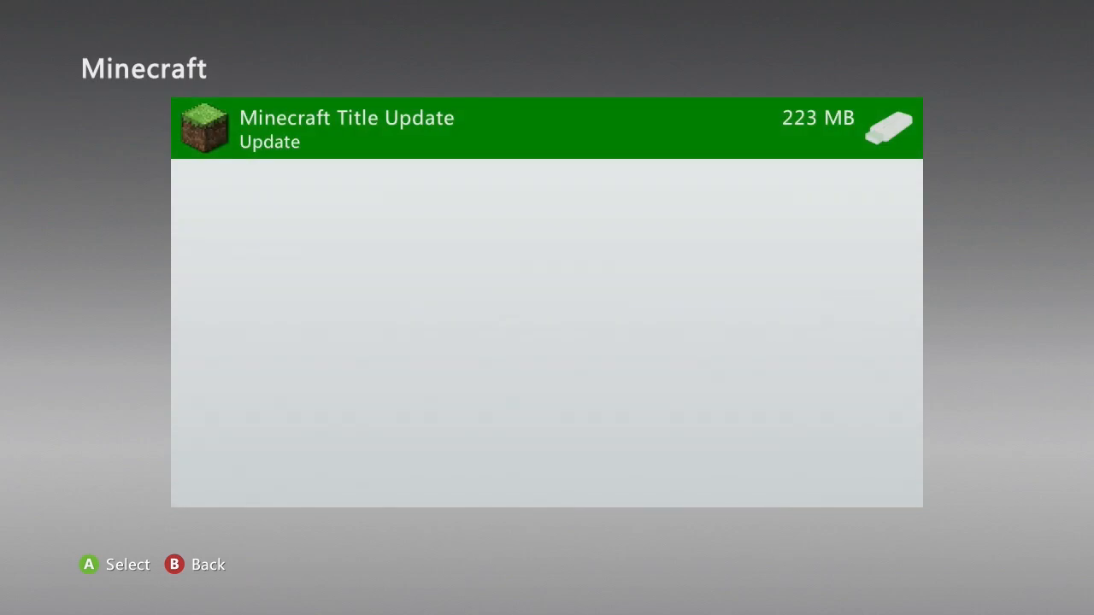
click(547, 128)
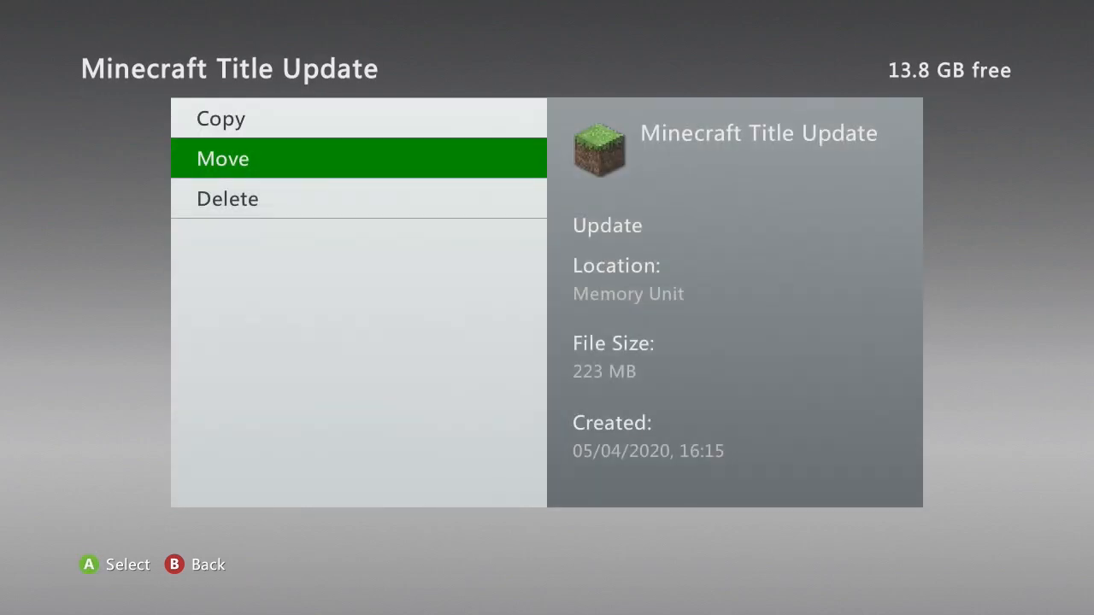
click(223, 158)
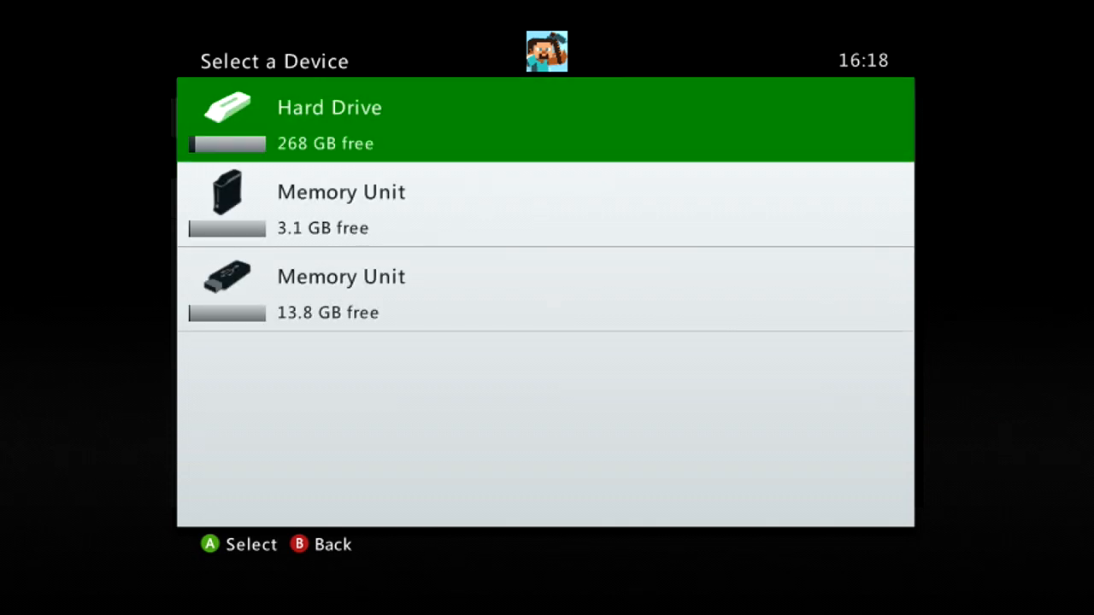
Step: Choose Hard Drive as the destination for the title update move
click(329, 107)
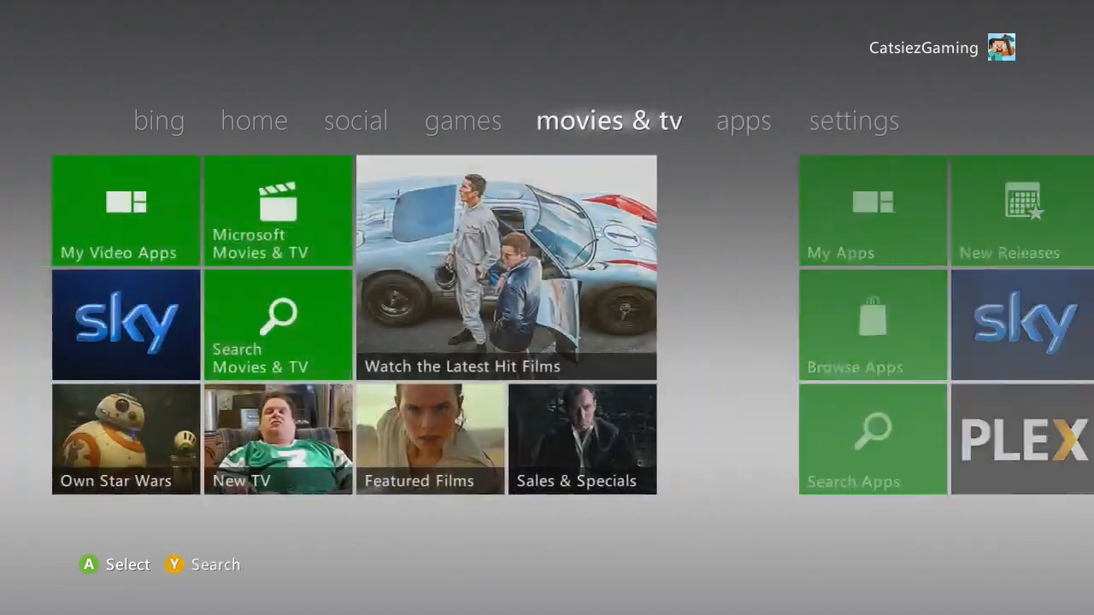
Step: Launch Minecraft from the home screen's recently played games
click(254, 120)
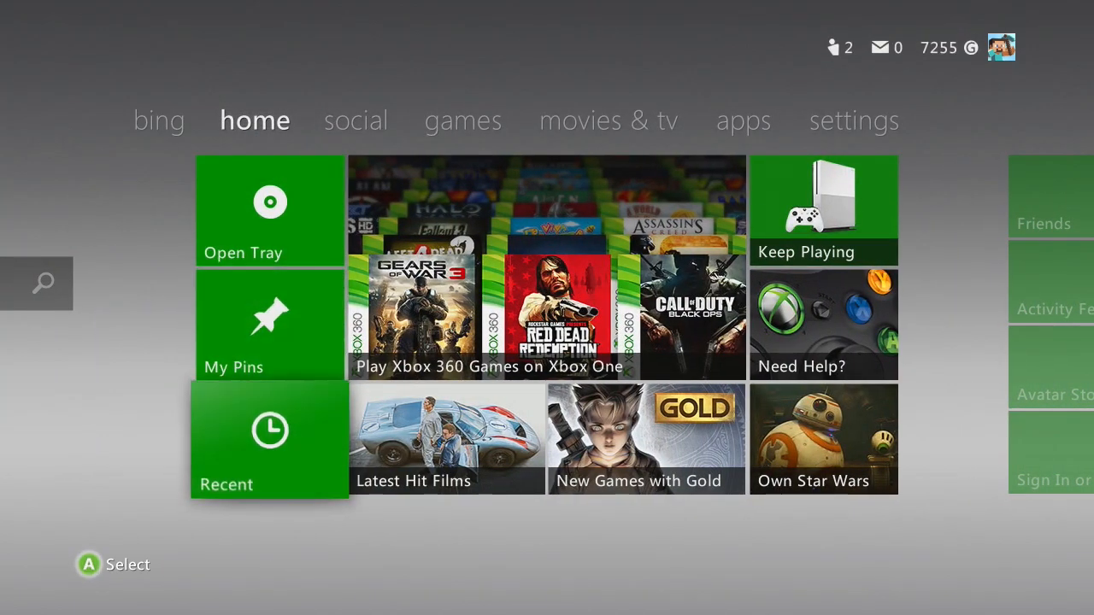
click(270, 440)
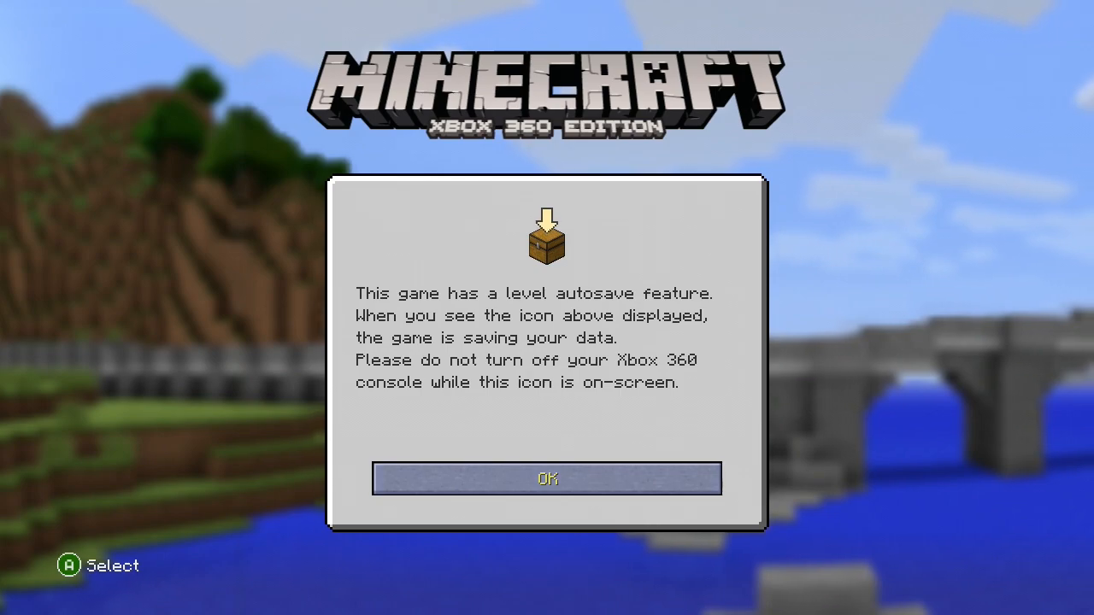
Step: Dismiss Minecraft's autosave notice and open Help & Options from the main menu
click(546, 478)
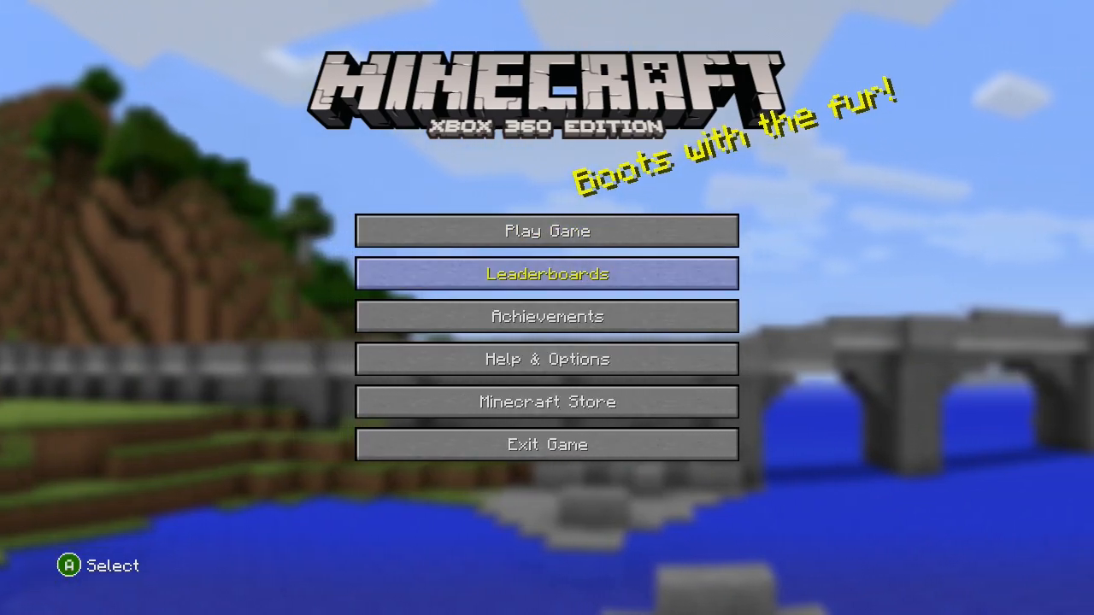
click(546, 359)
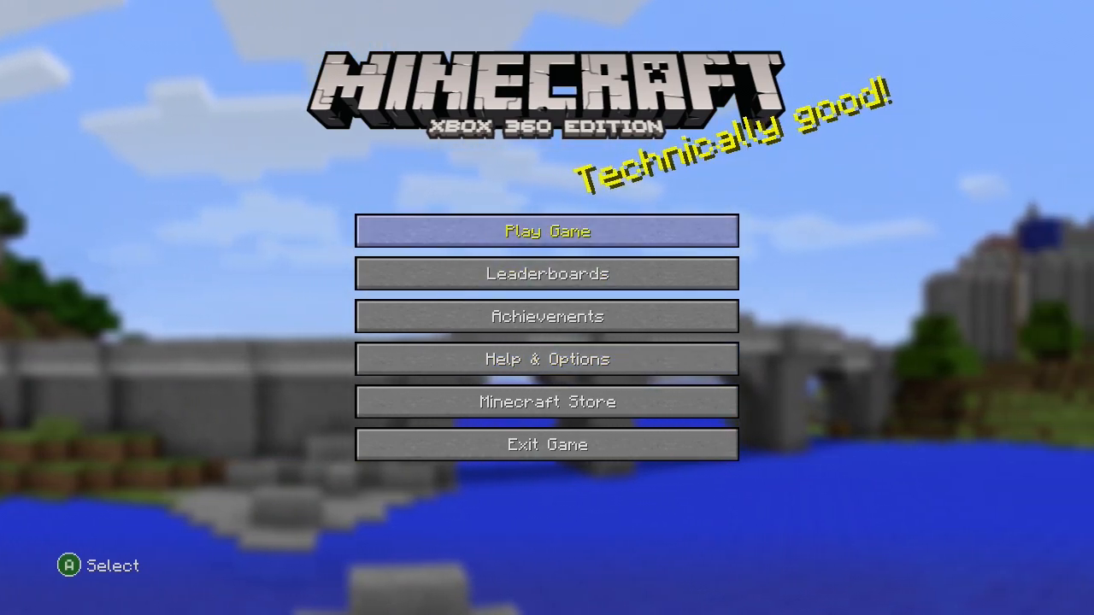
click(546, 359)
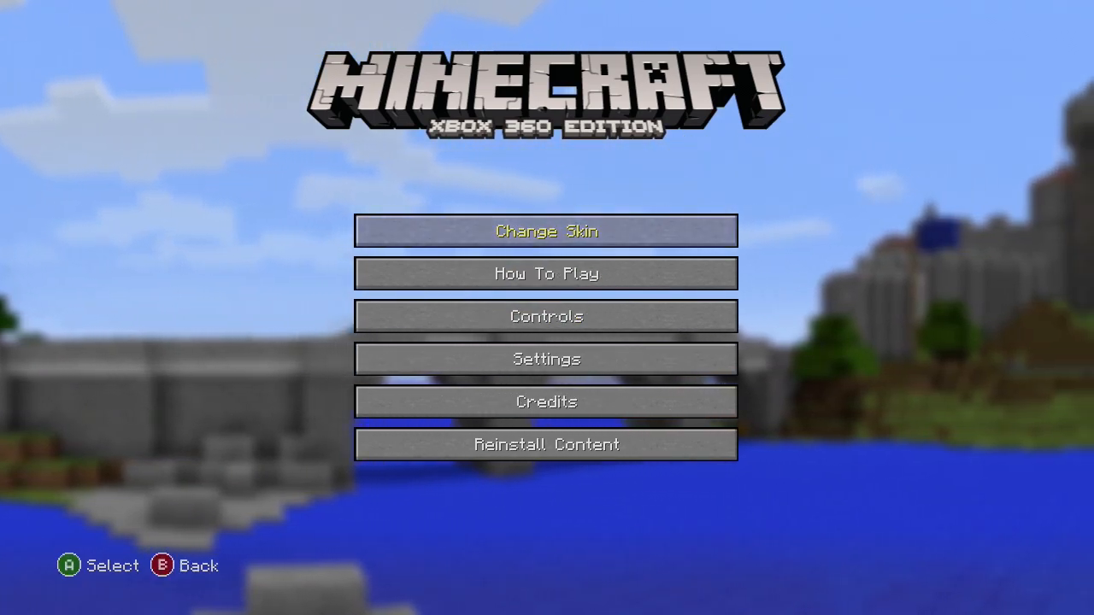